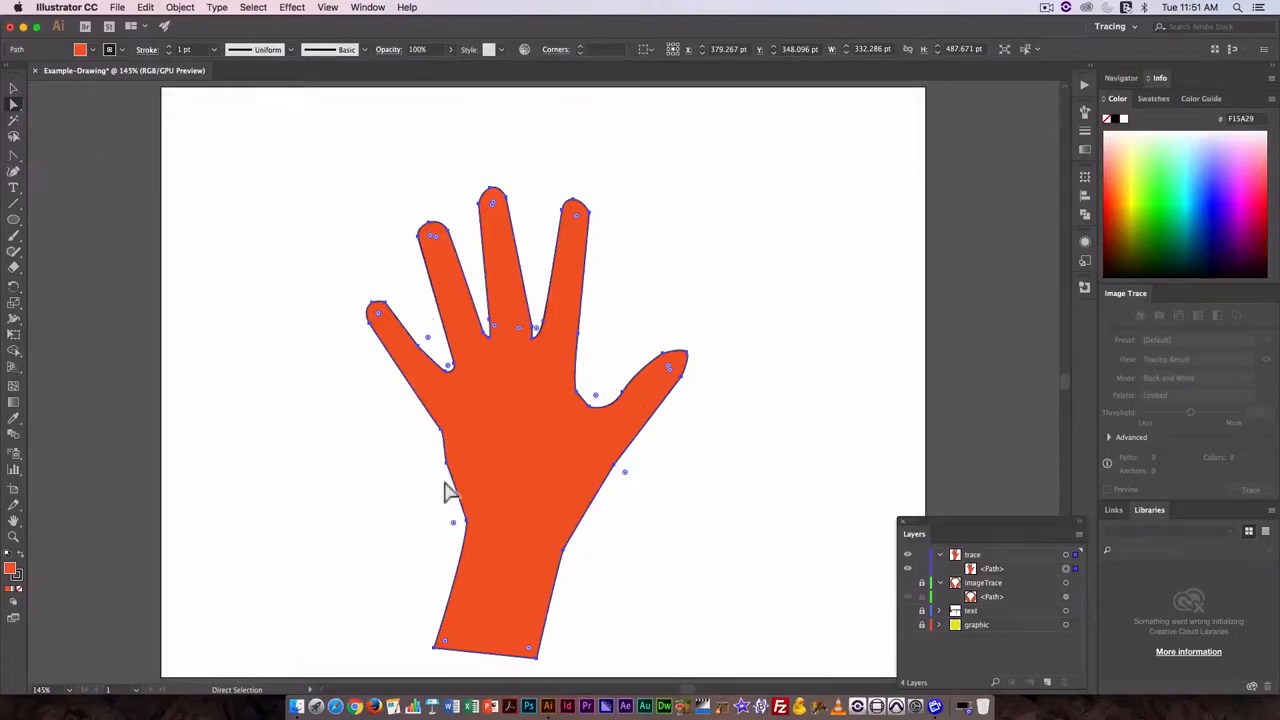
mouse_move(515, 515)
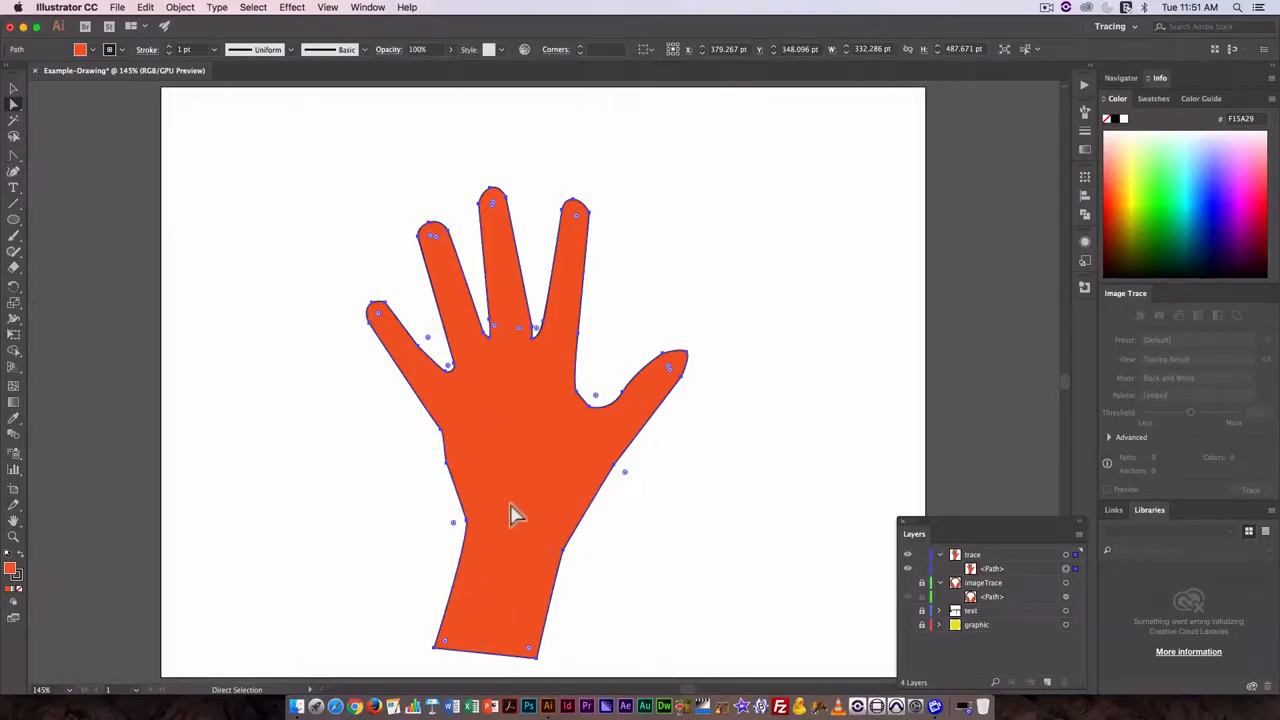
Adjust anchor points along the hand's left edge and select the hand path in the trace layer
drag(447, 366, 450, 470)
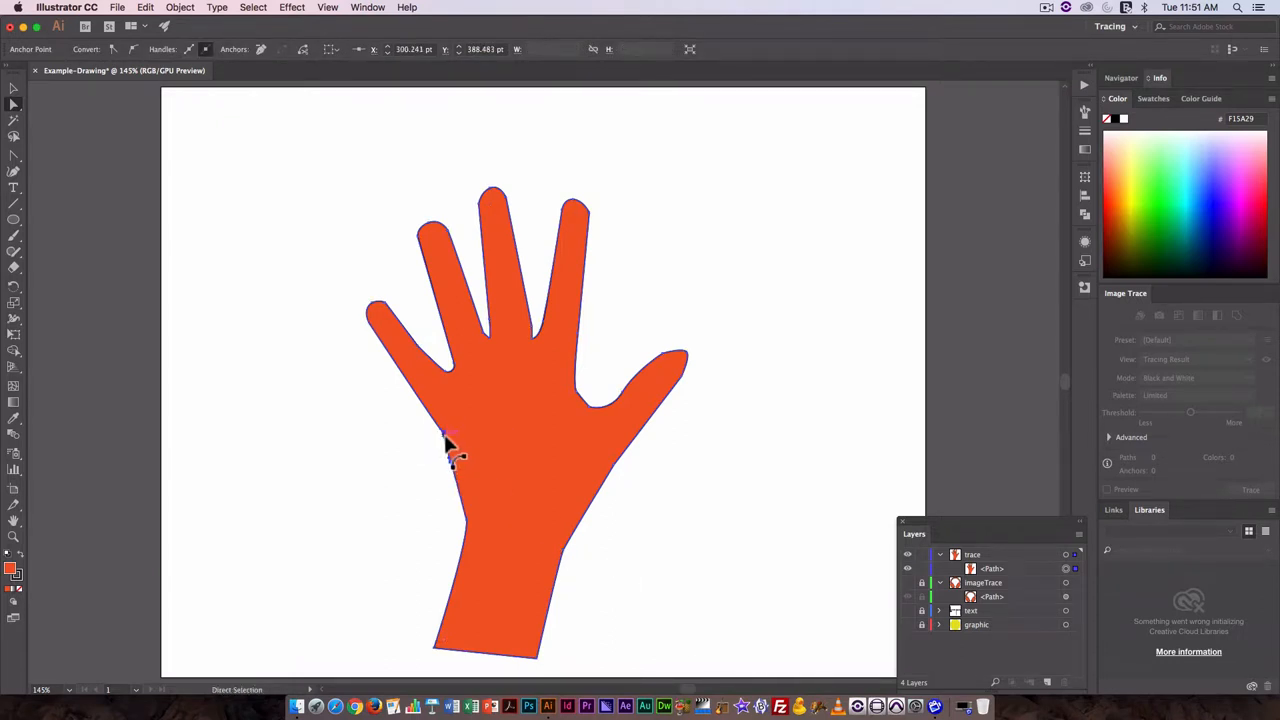
drag(450, 450, 443, 432)
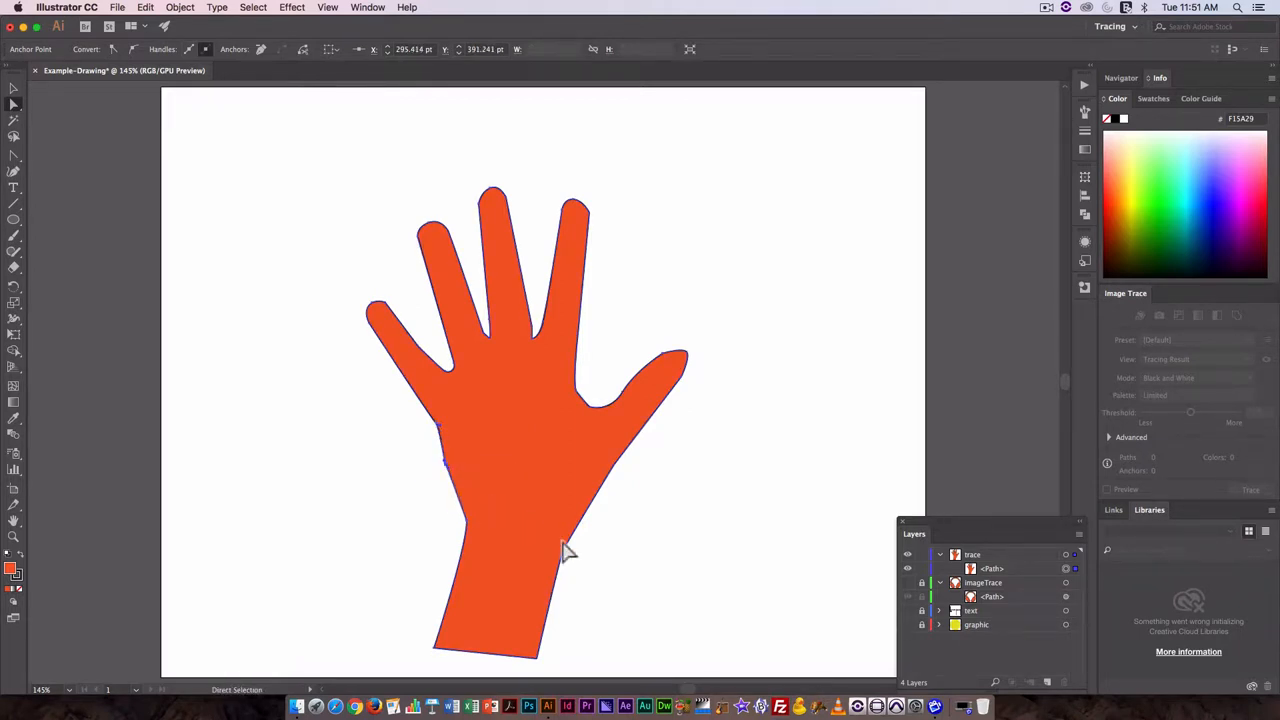
drag(565, 550, 435, 430)
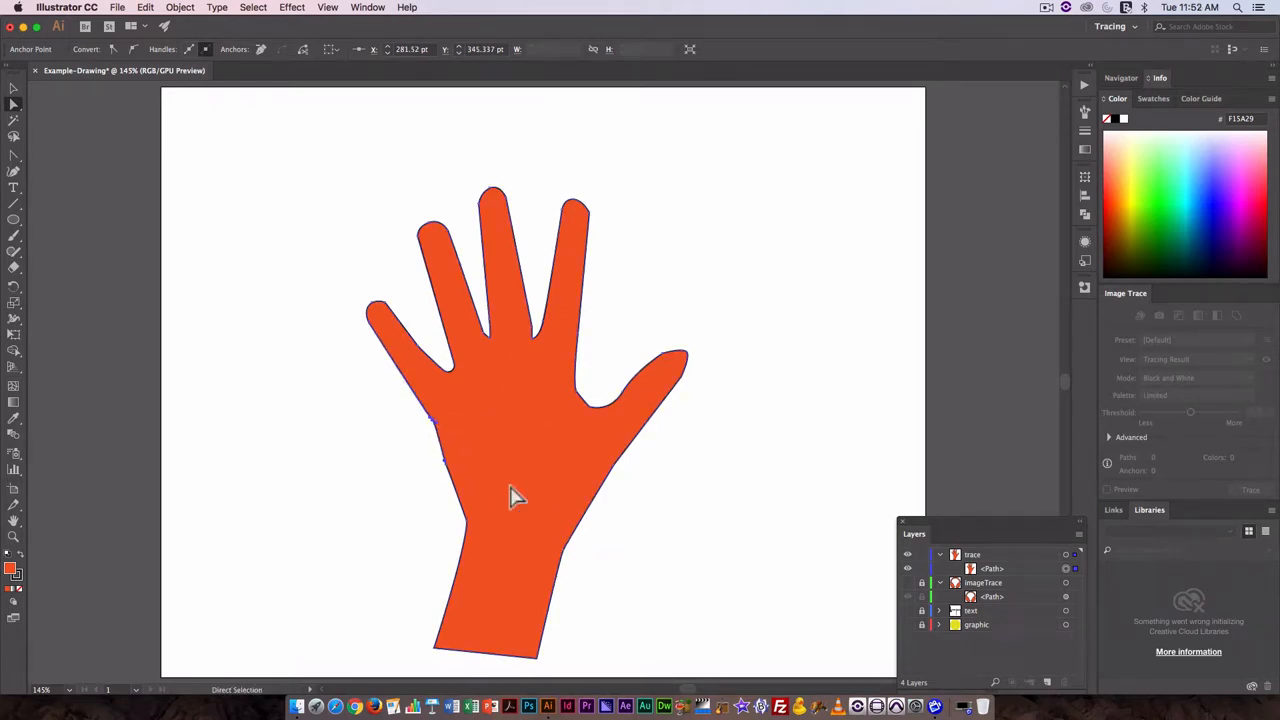
mouse_move(562, 481)
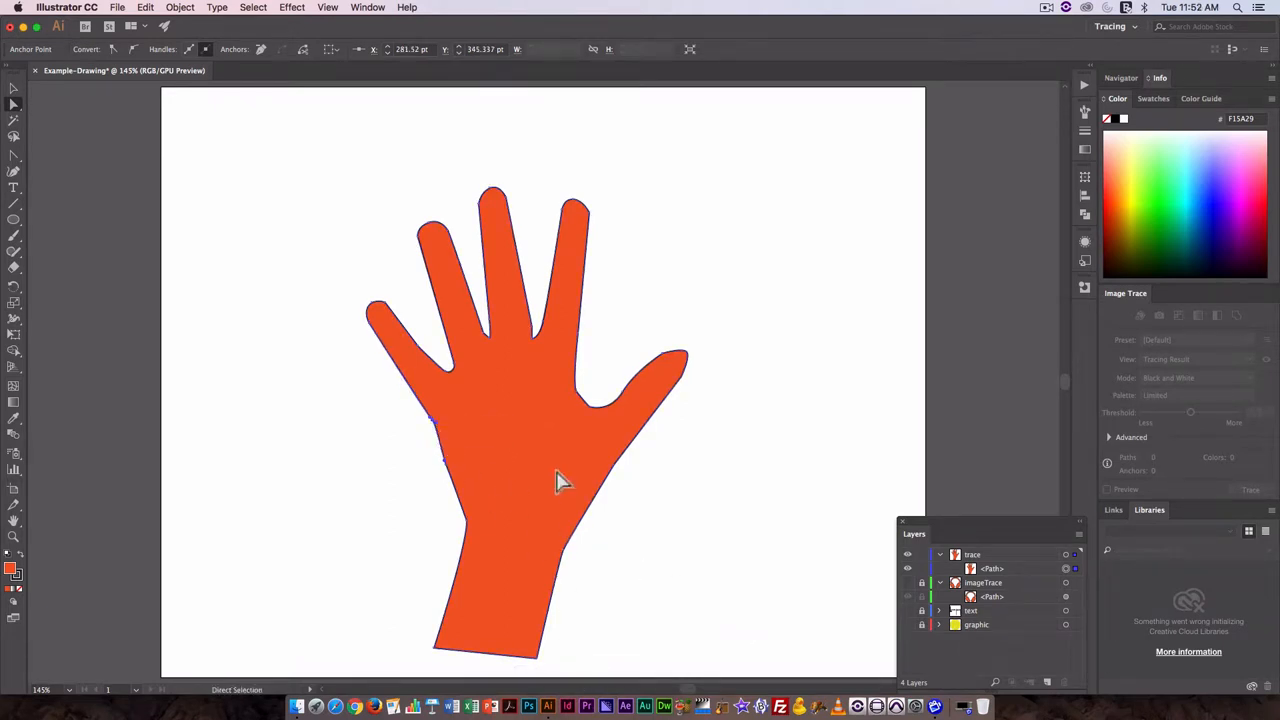
mouse_move(590, 293)
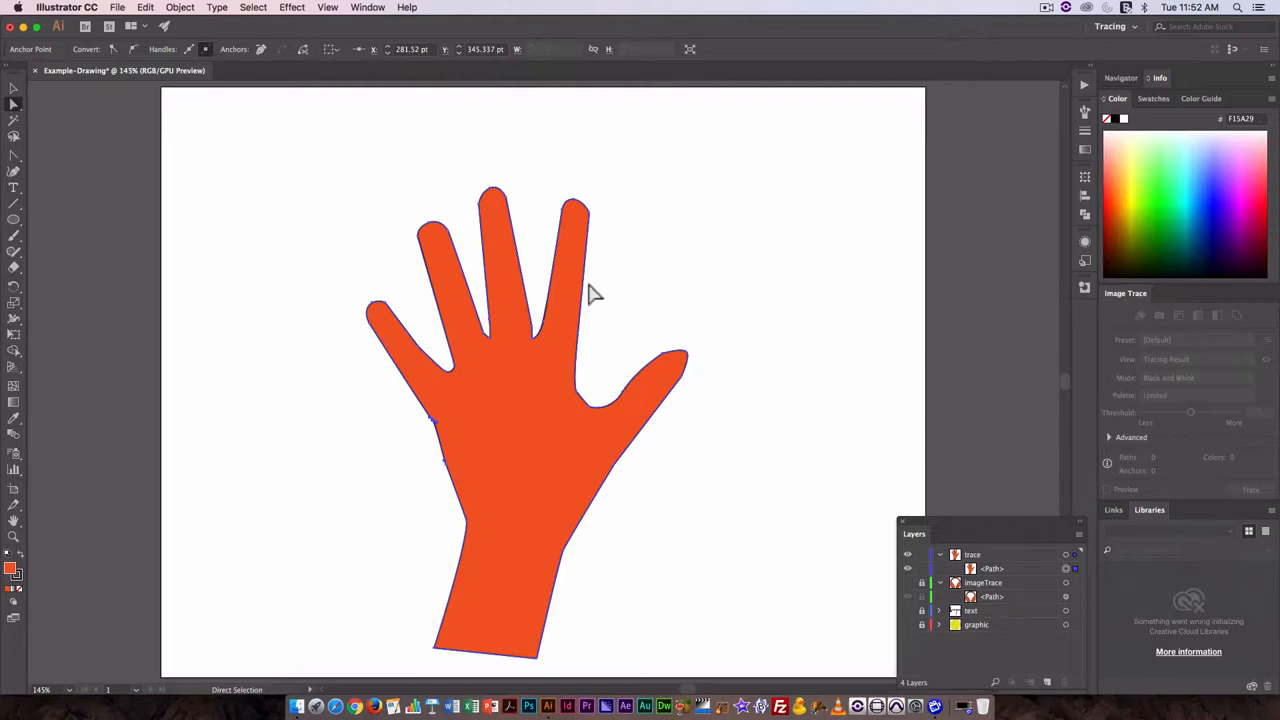
mouse_move(1110, 590)
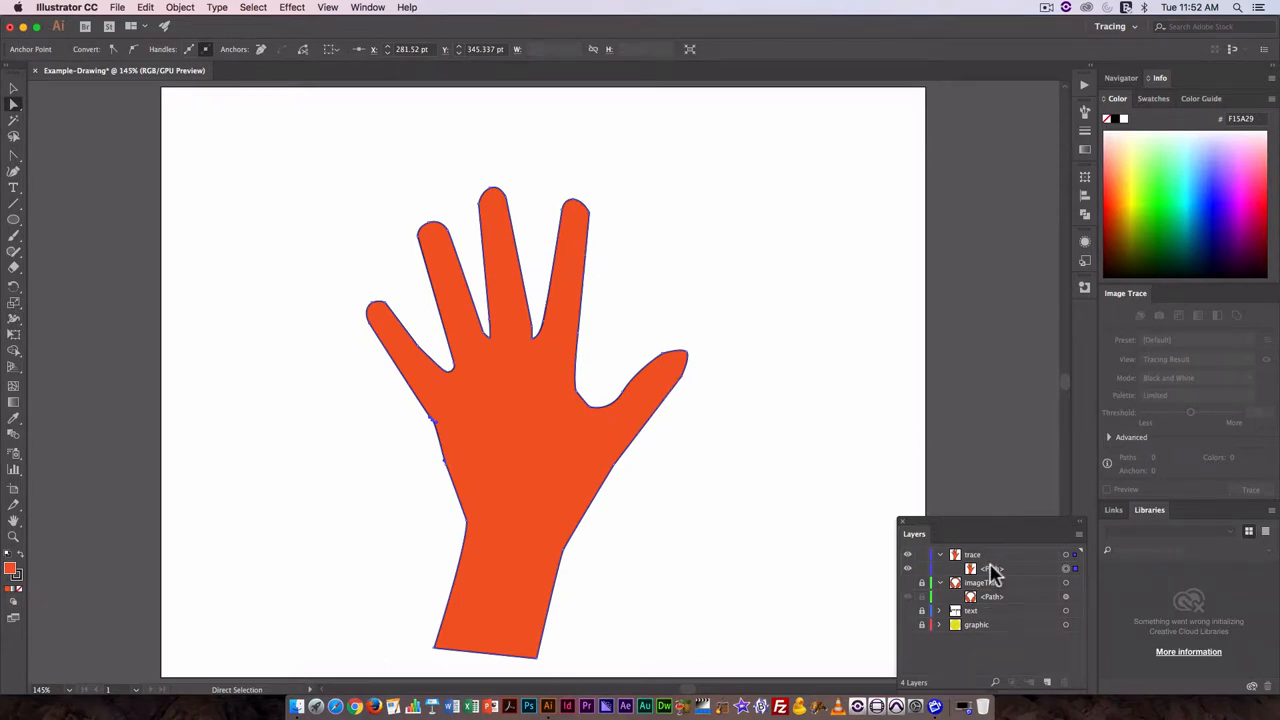
click(991, 568)
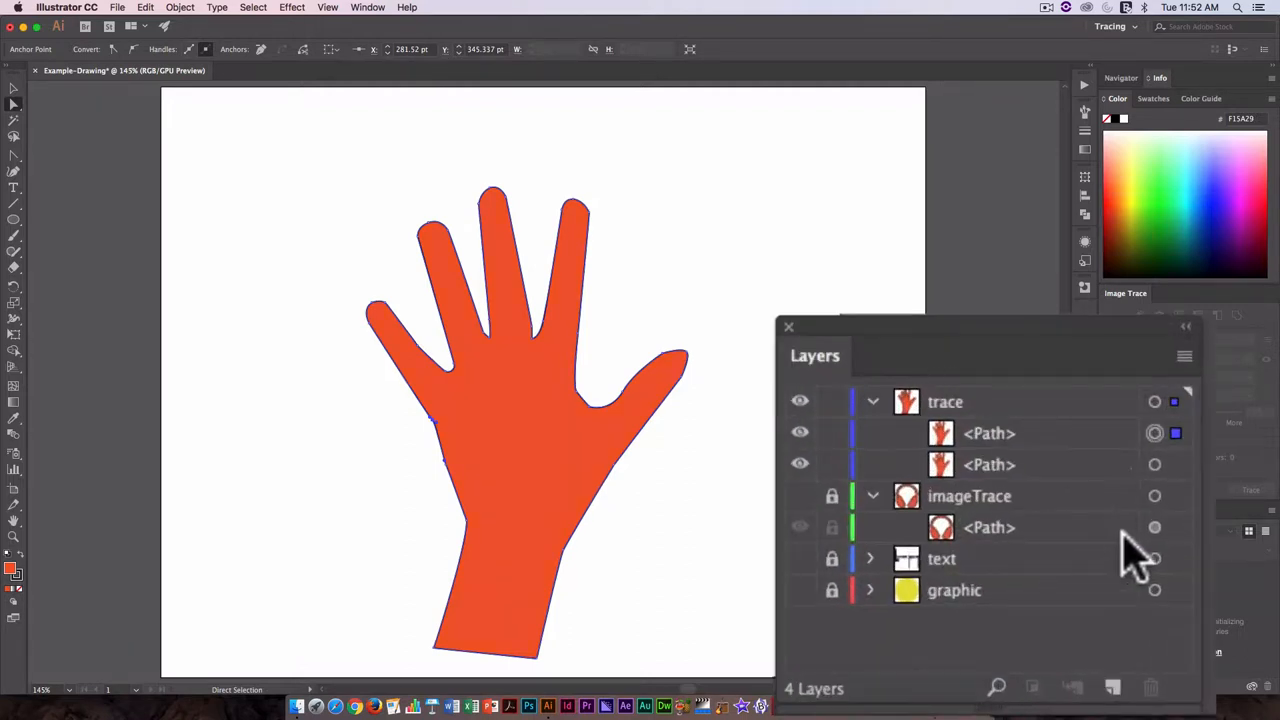
mouse_move(835, 485)
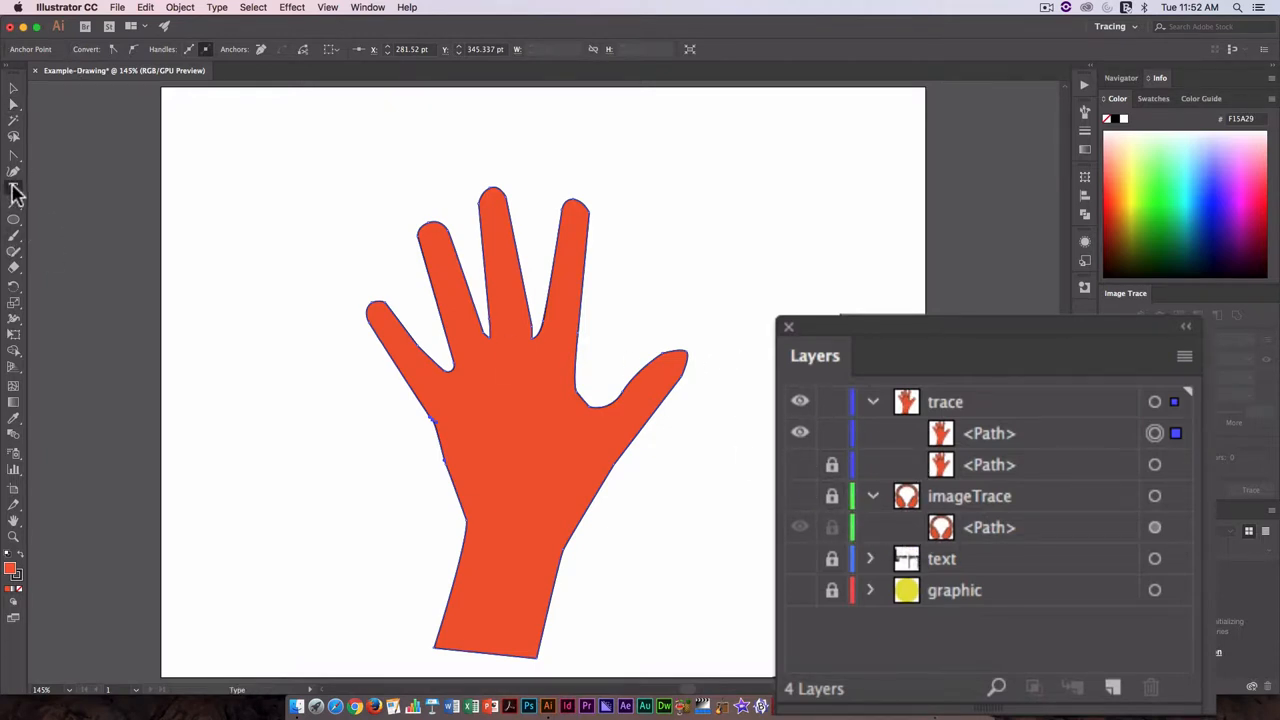
Choose the Type on a Path Tool from the Type tool flyout
click(14, 154)
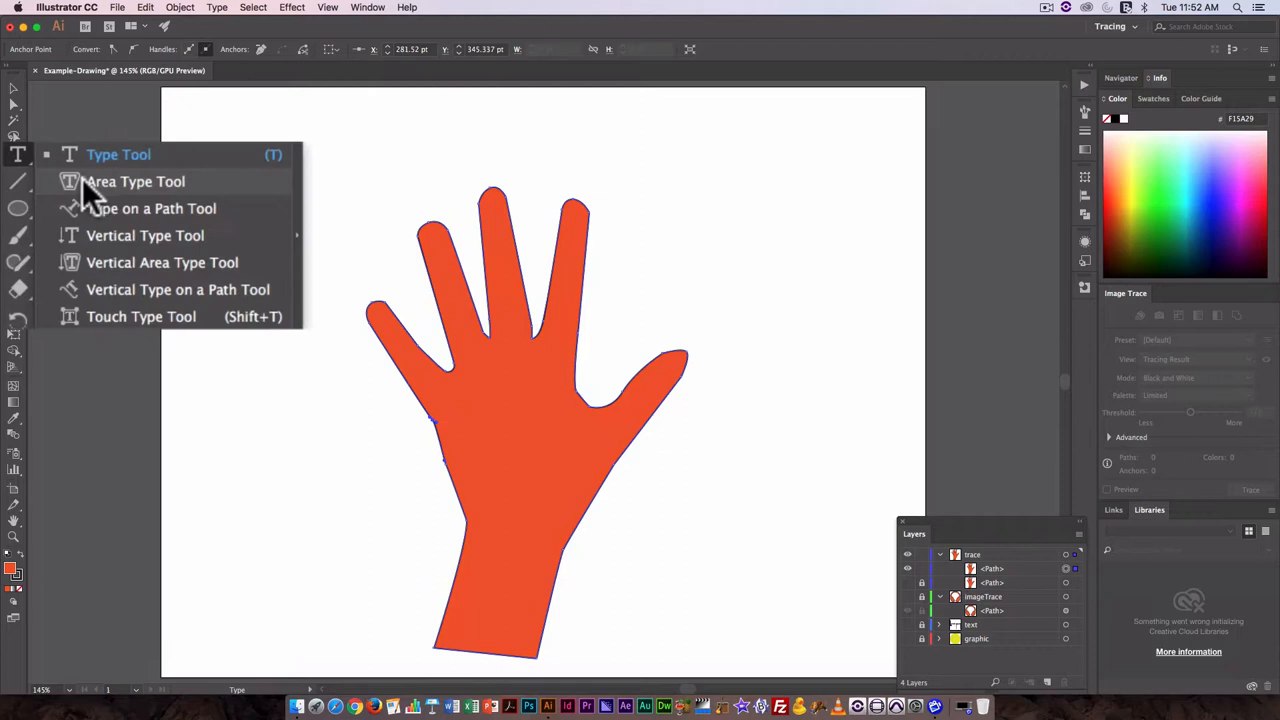
mouse_move(92, 200)
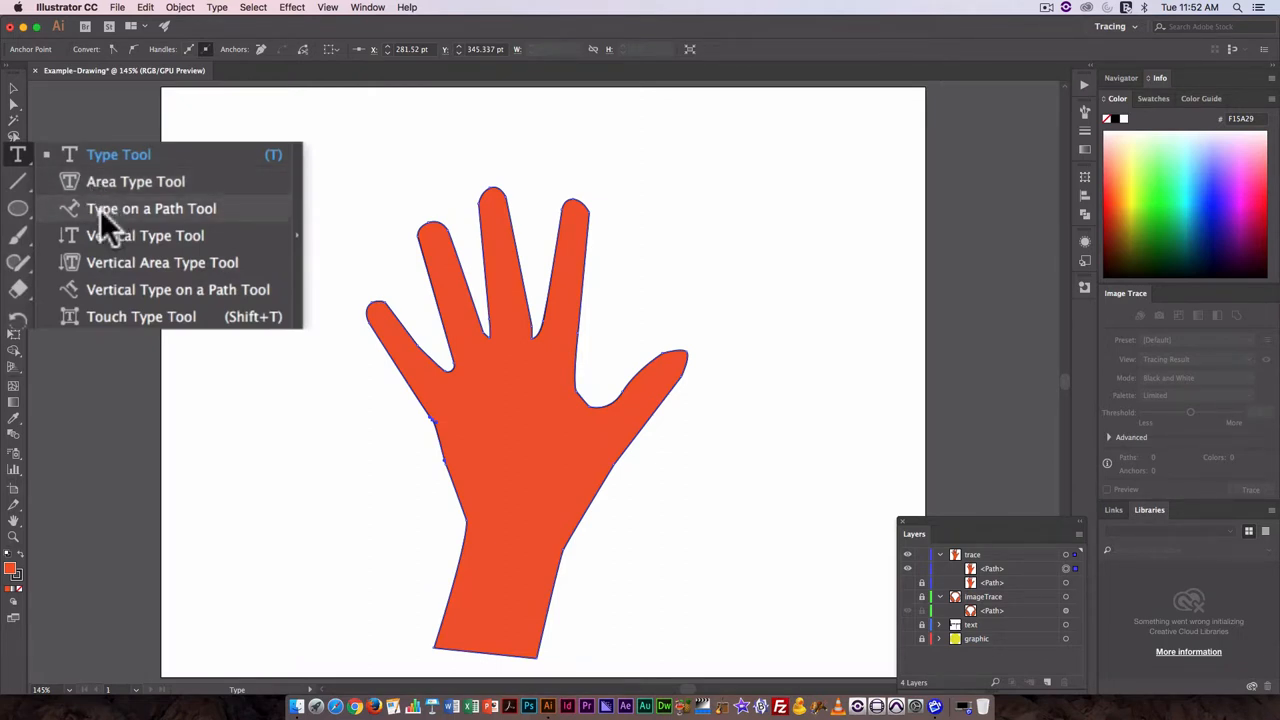
click(151, 208)
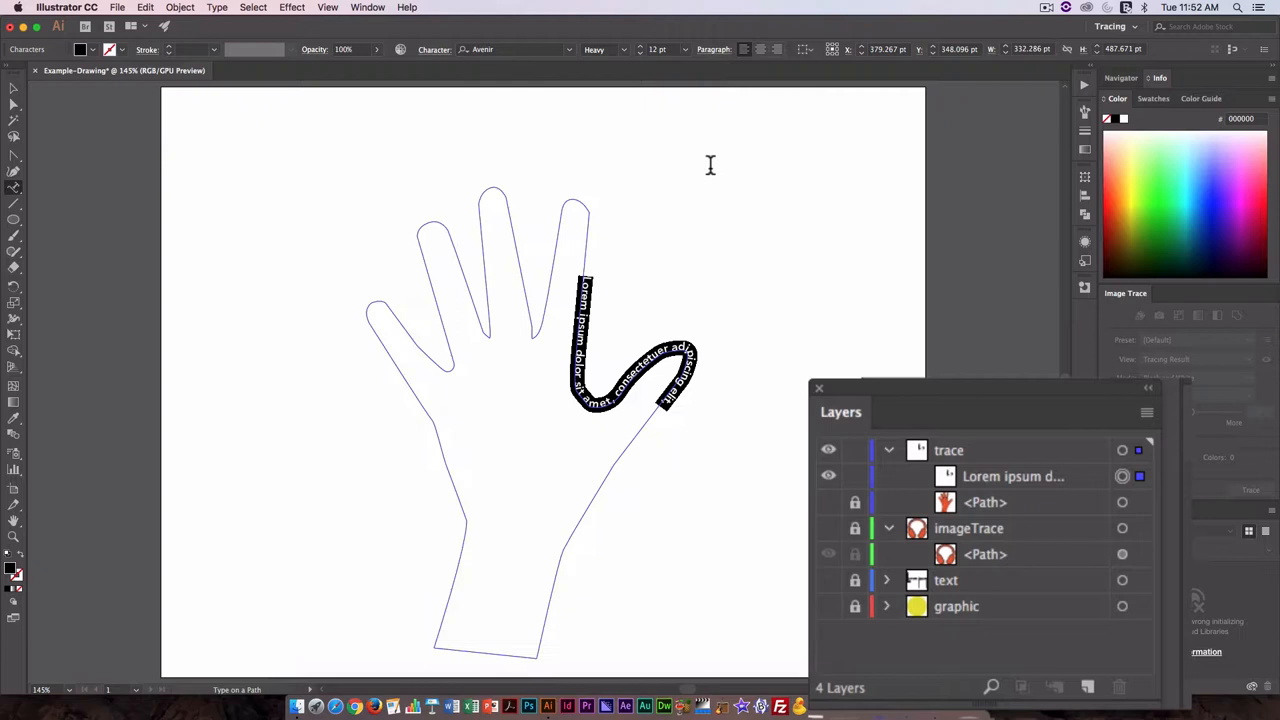
mouse_move(663, 360)
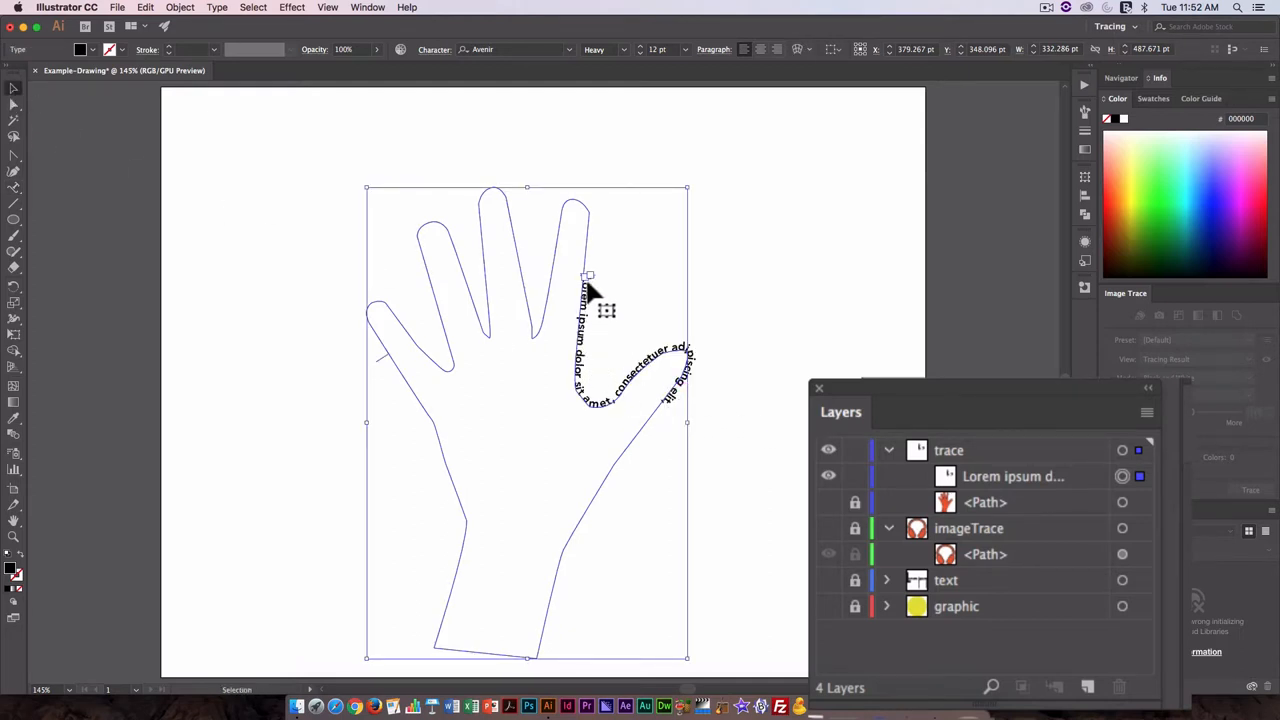
mouse_move(595, 278)
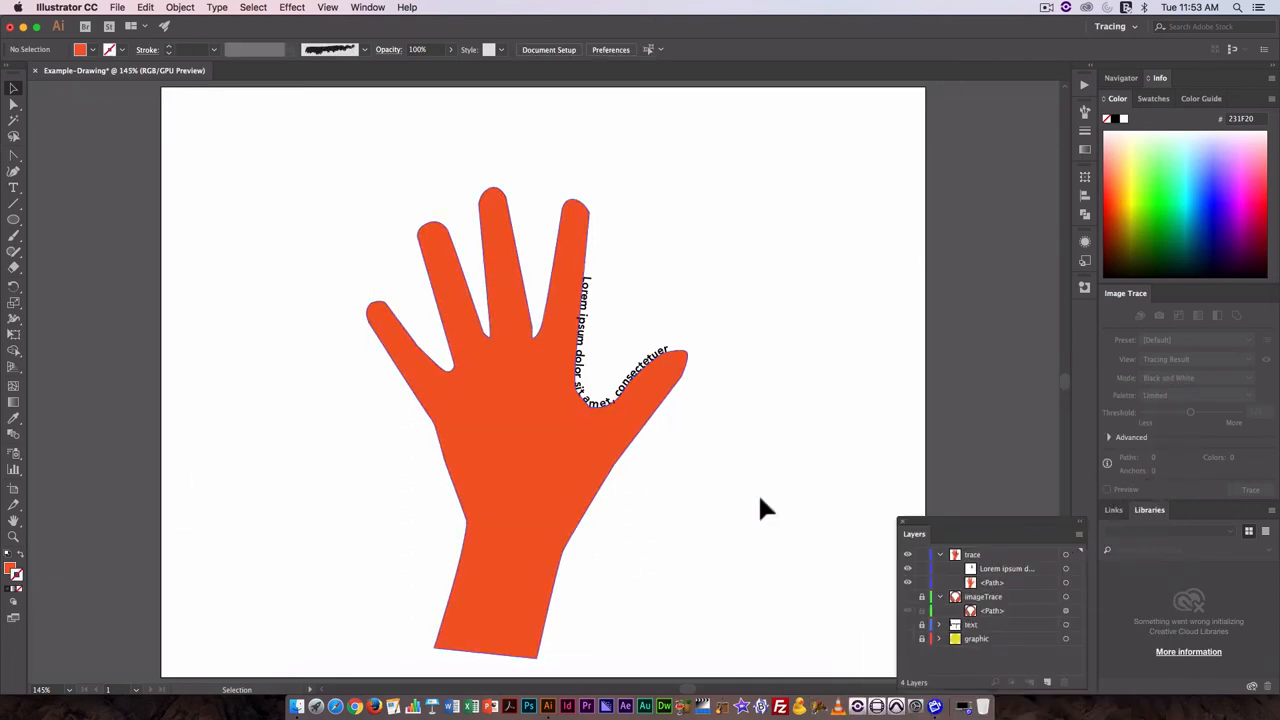
mouse_move(828, 520)
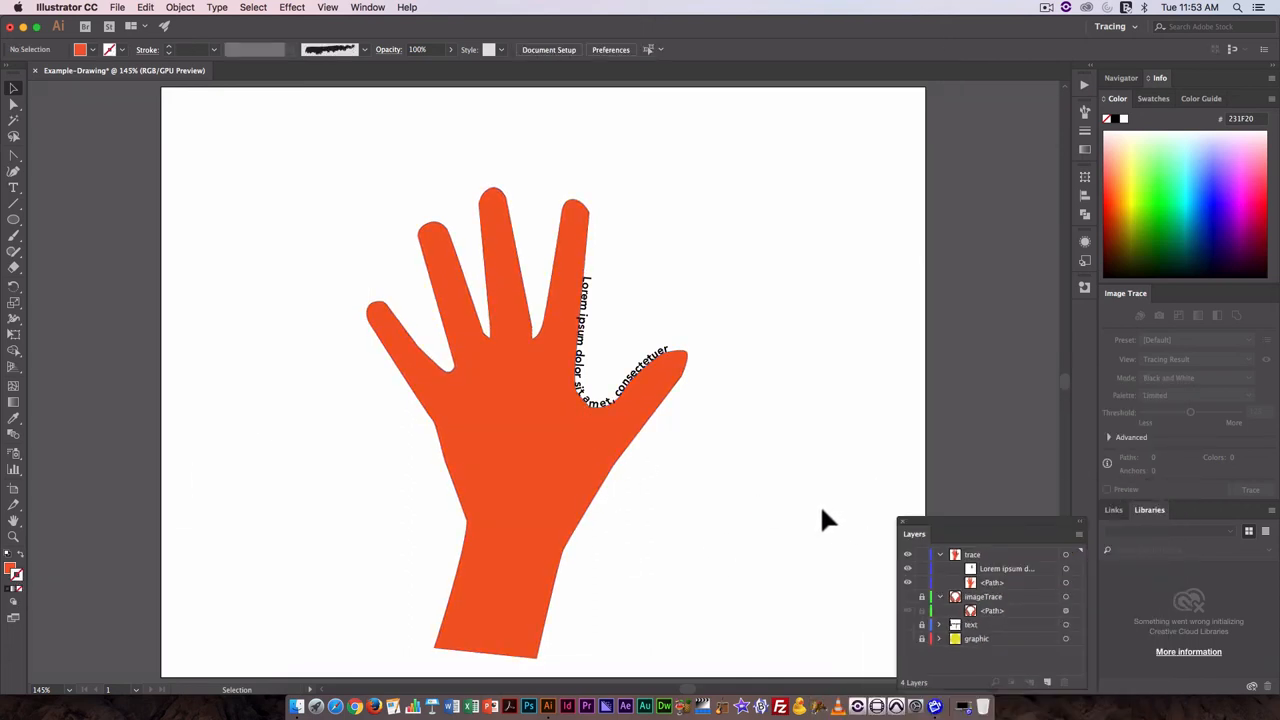